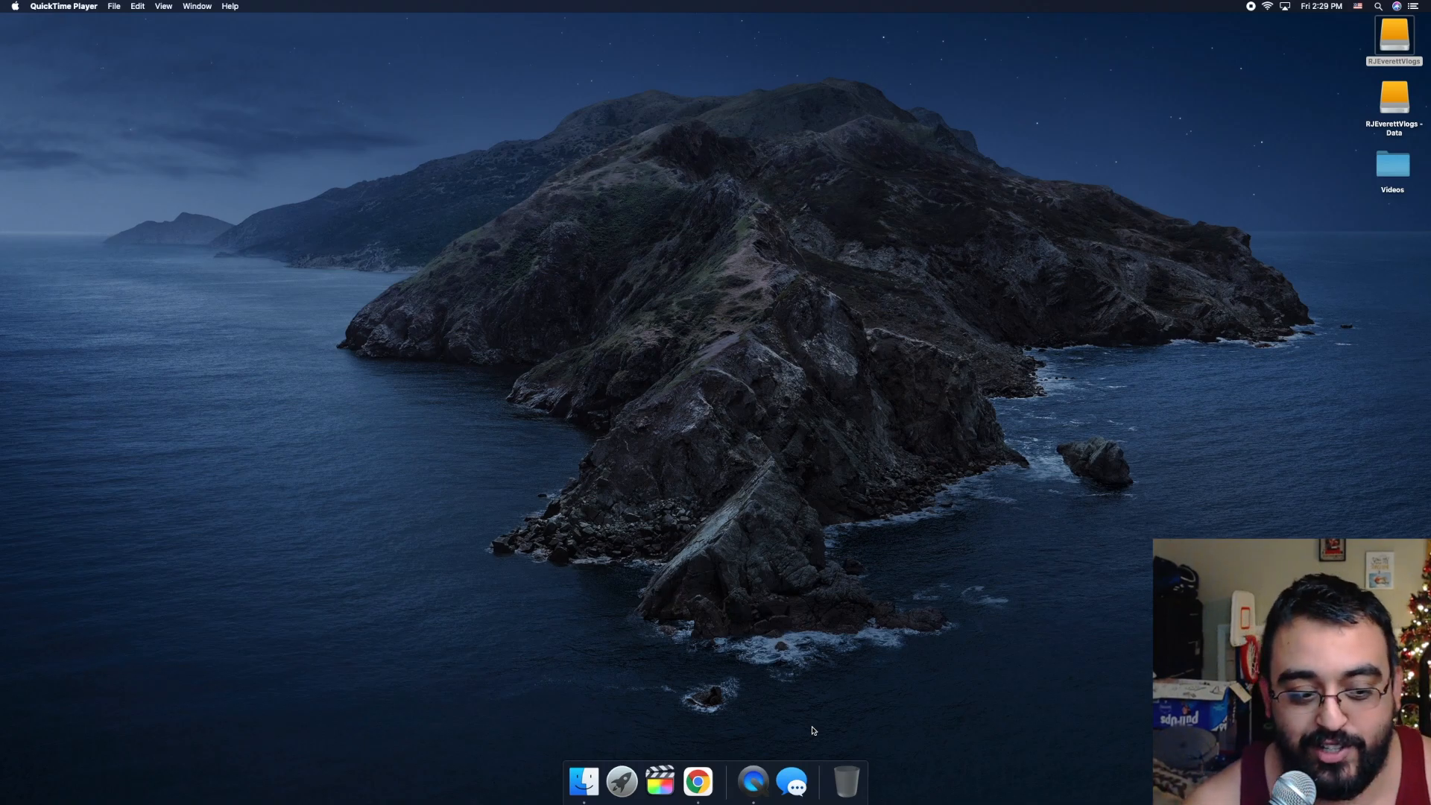
pyautogui.moveTo(619, 782)
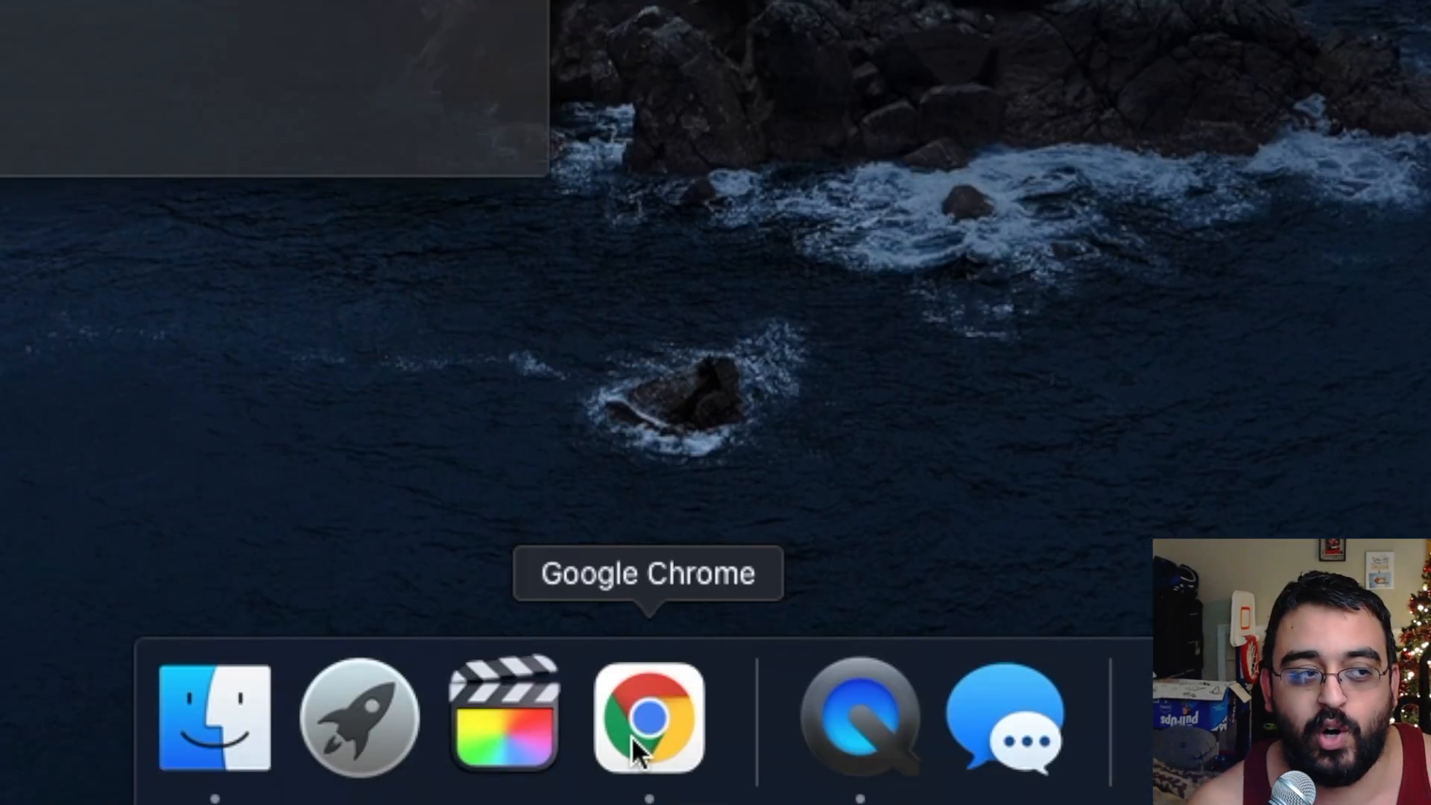
# - Launch Google Chrome and bring up the Skype for Mac download page
pyautogui.click(647, 716)
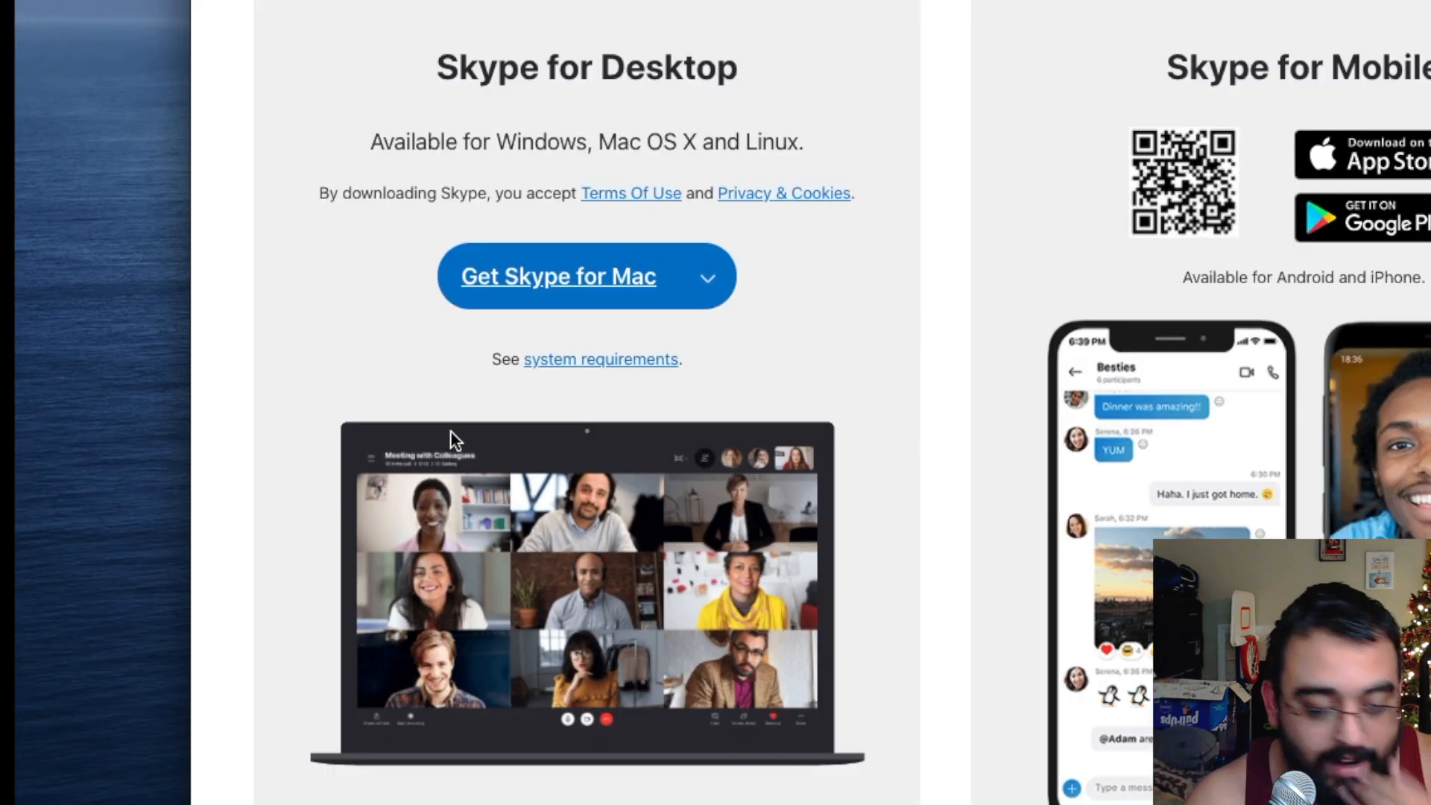
# - Download the Skype for Mac disk image and save it to Downloads
pyautogui.click(557, 276)
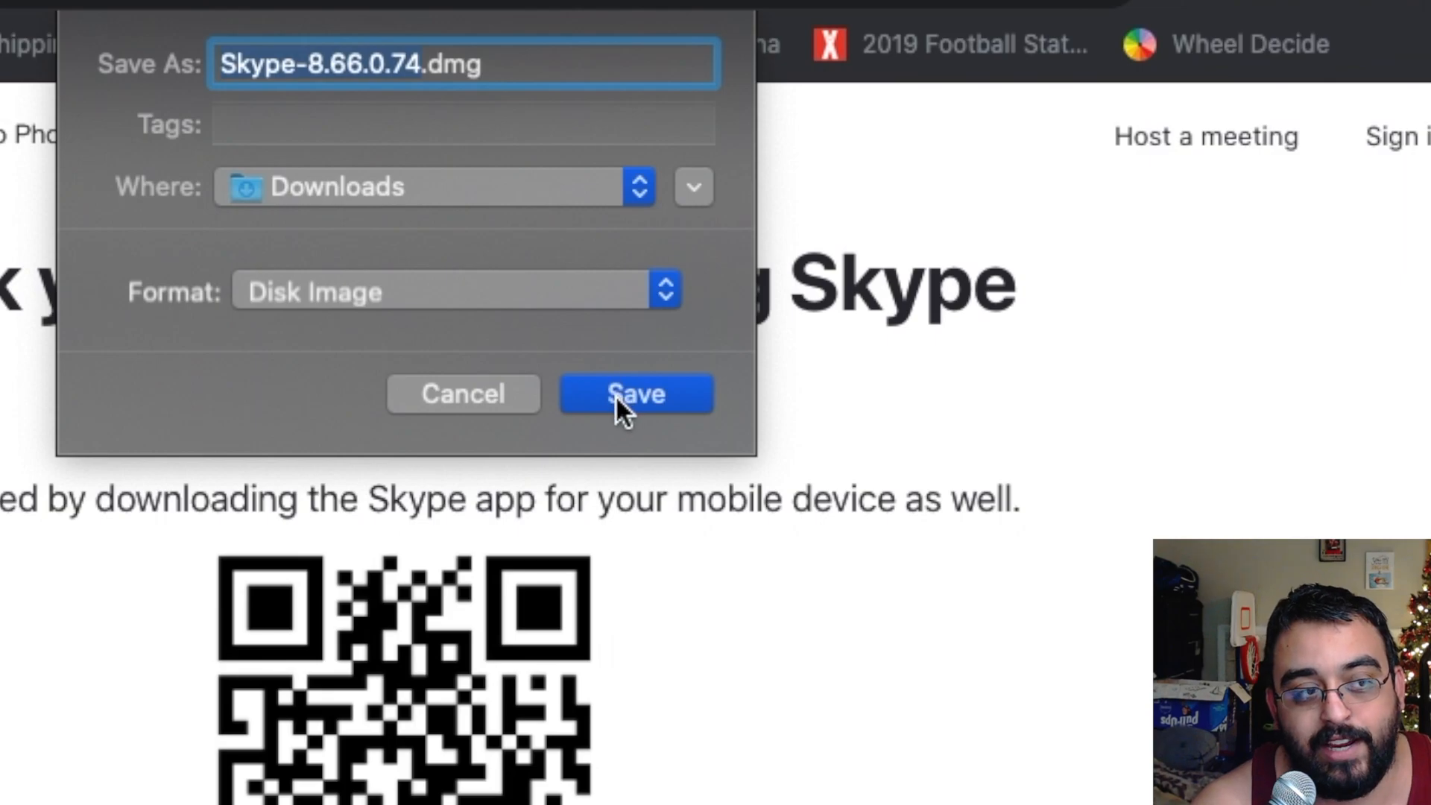
pyautogui.click(636, 394)
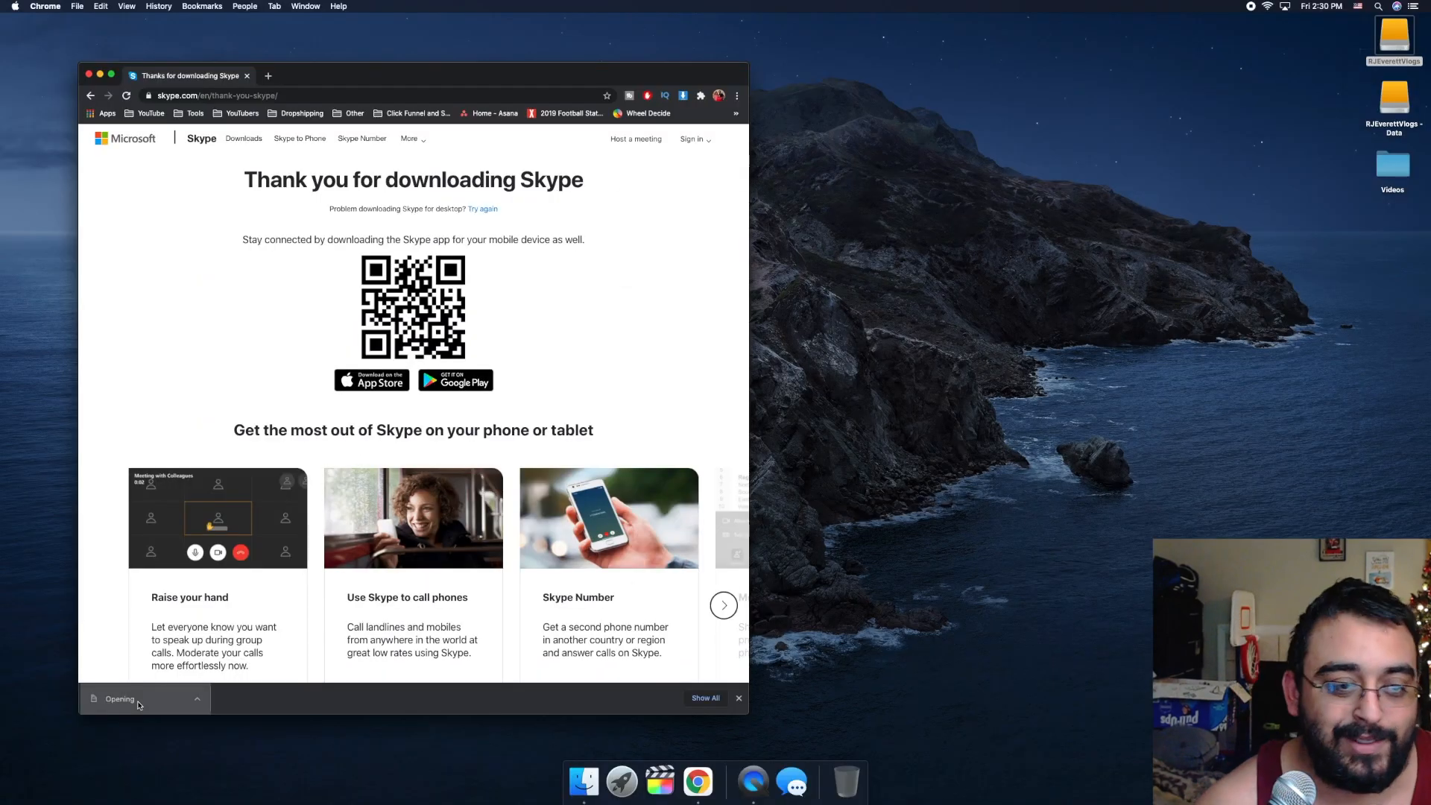
# - Copy Skype from its disk image into Applications and launch it
pyautogui.click(119, 698)
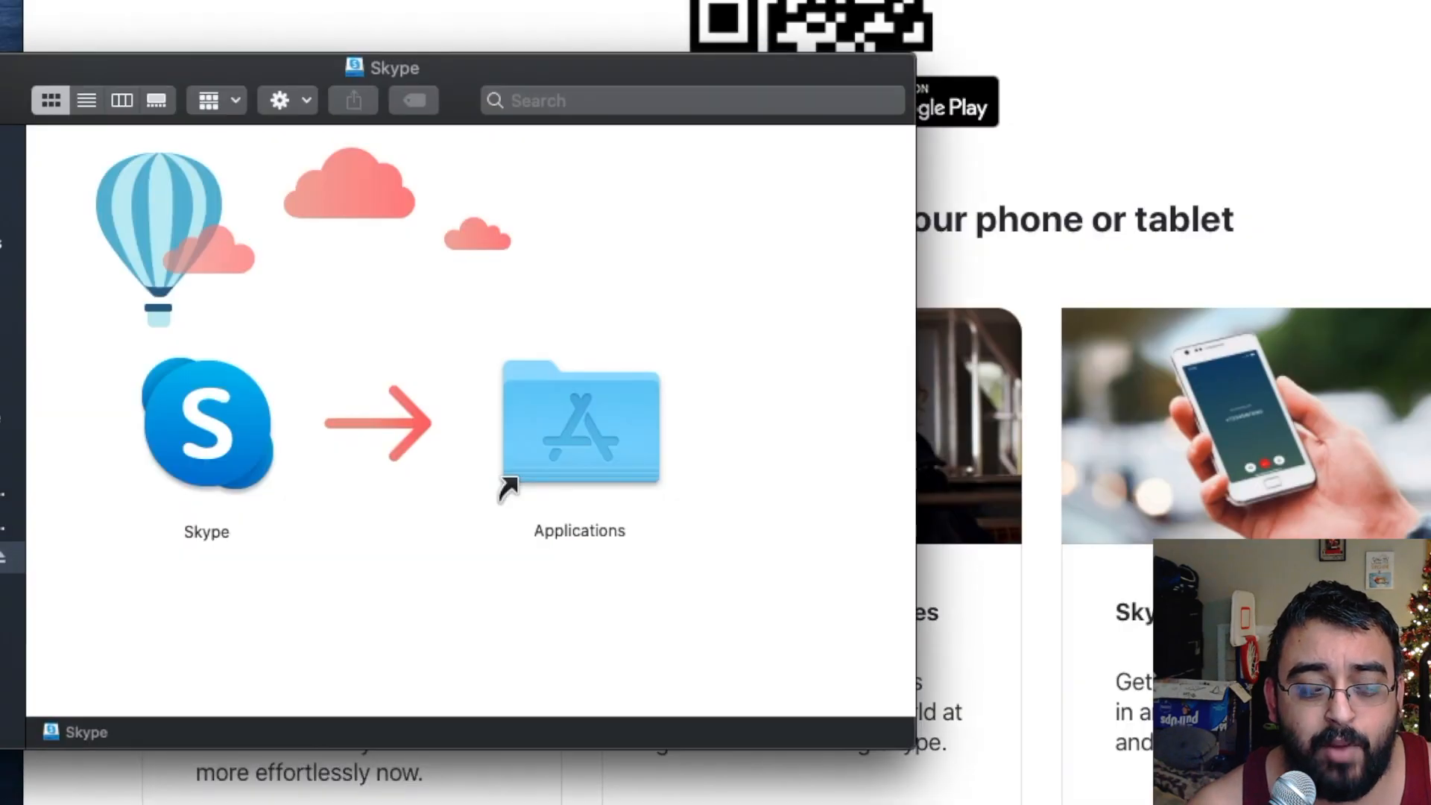
pyautogui.moveTo(206, 425); pyautogui.dragTo(702, 426)
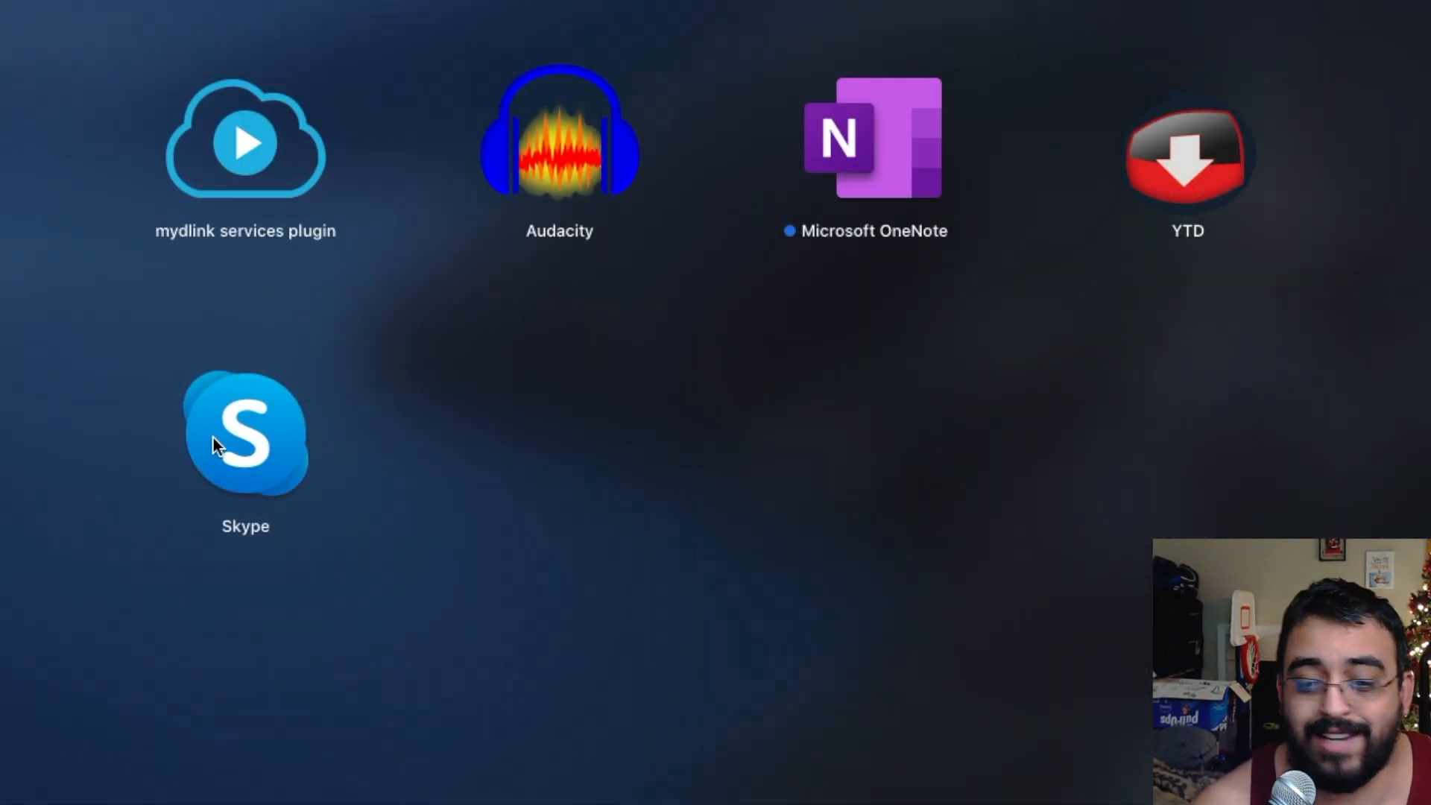
pyautogui.click(232, 429)
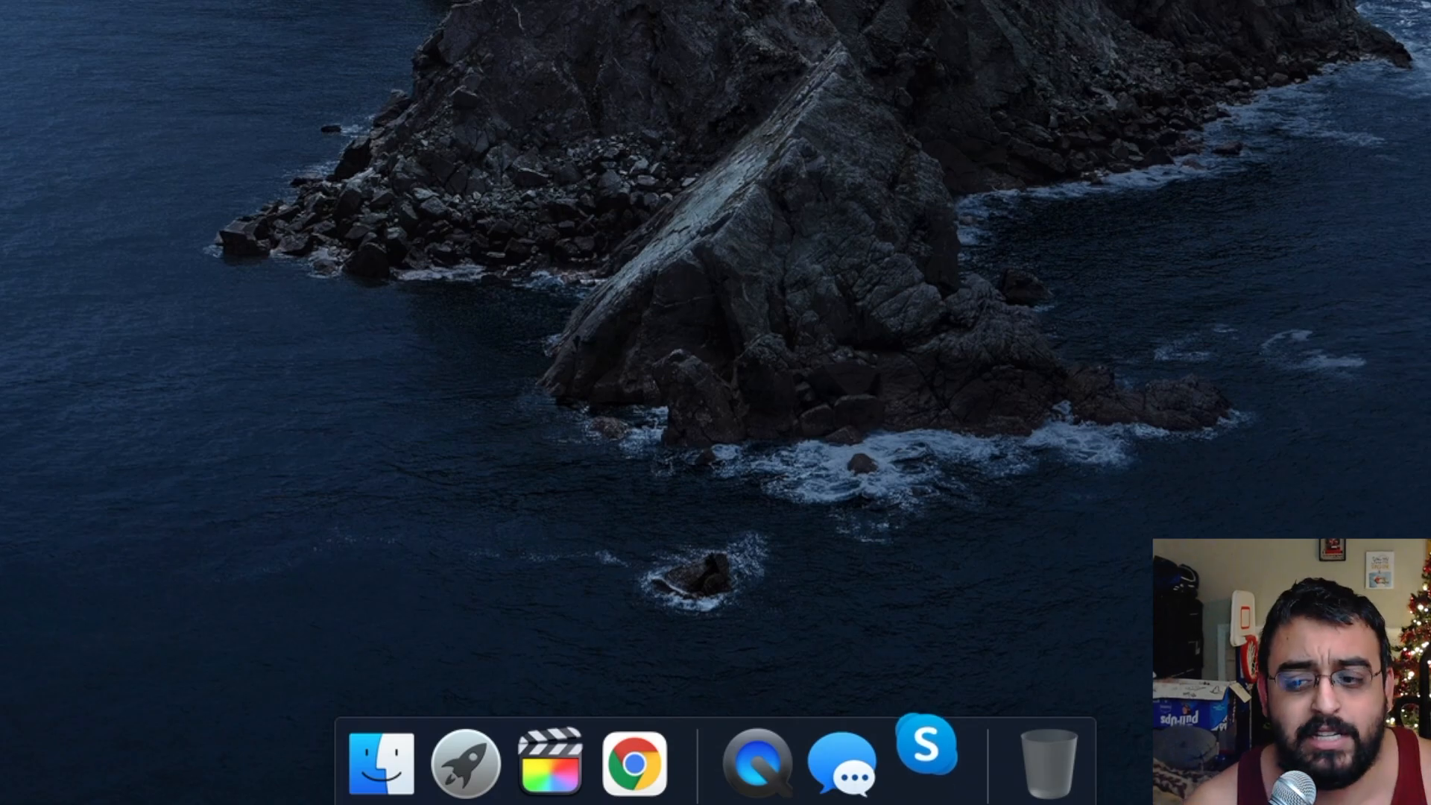
pyautogui.click(927, 760)
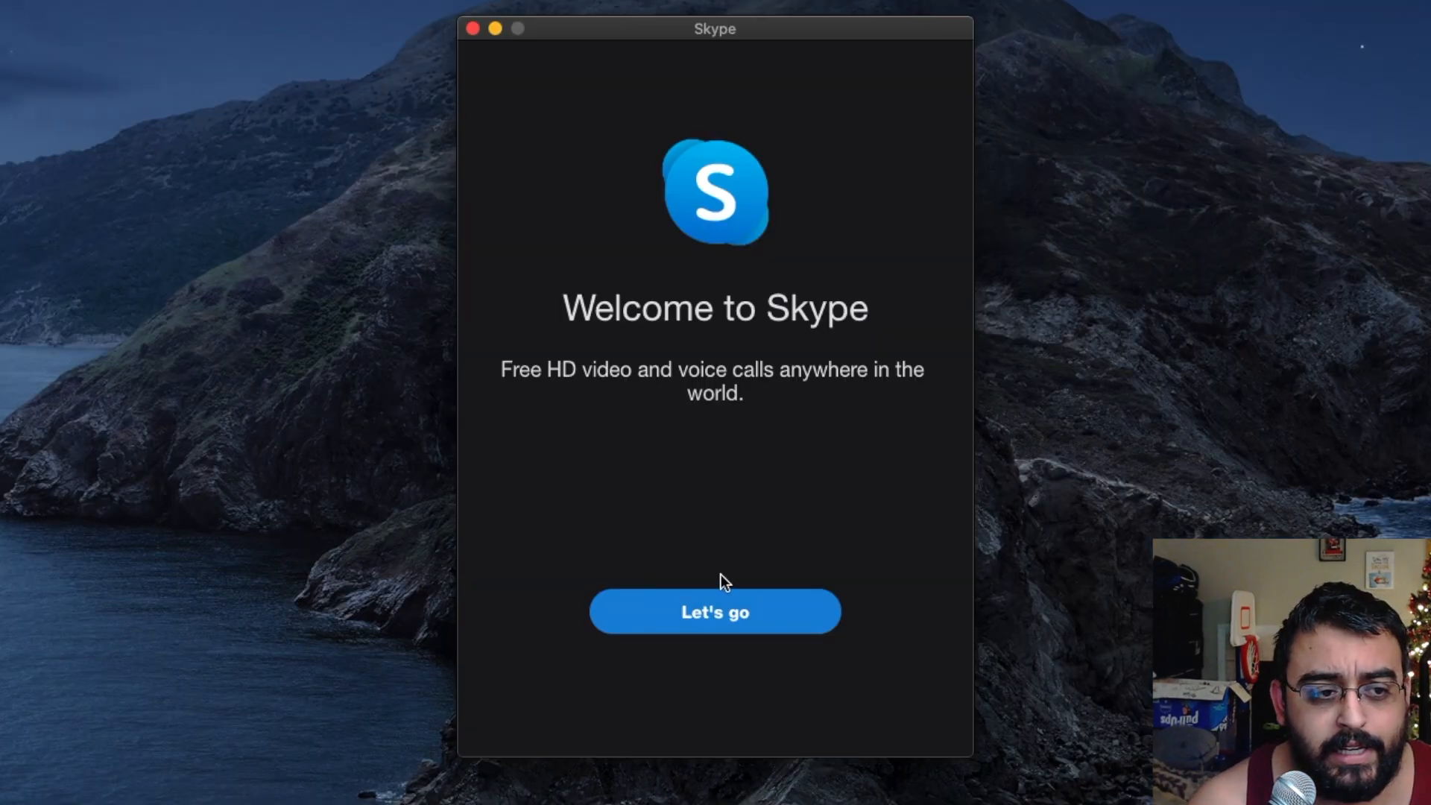
# - Skip the profile picture, allow microphone access, and pass the audio, video and contacts steps
pyautogui.click(715, 611)
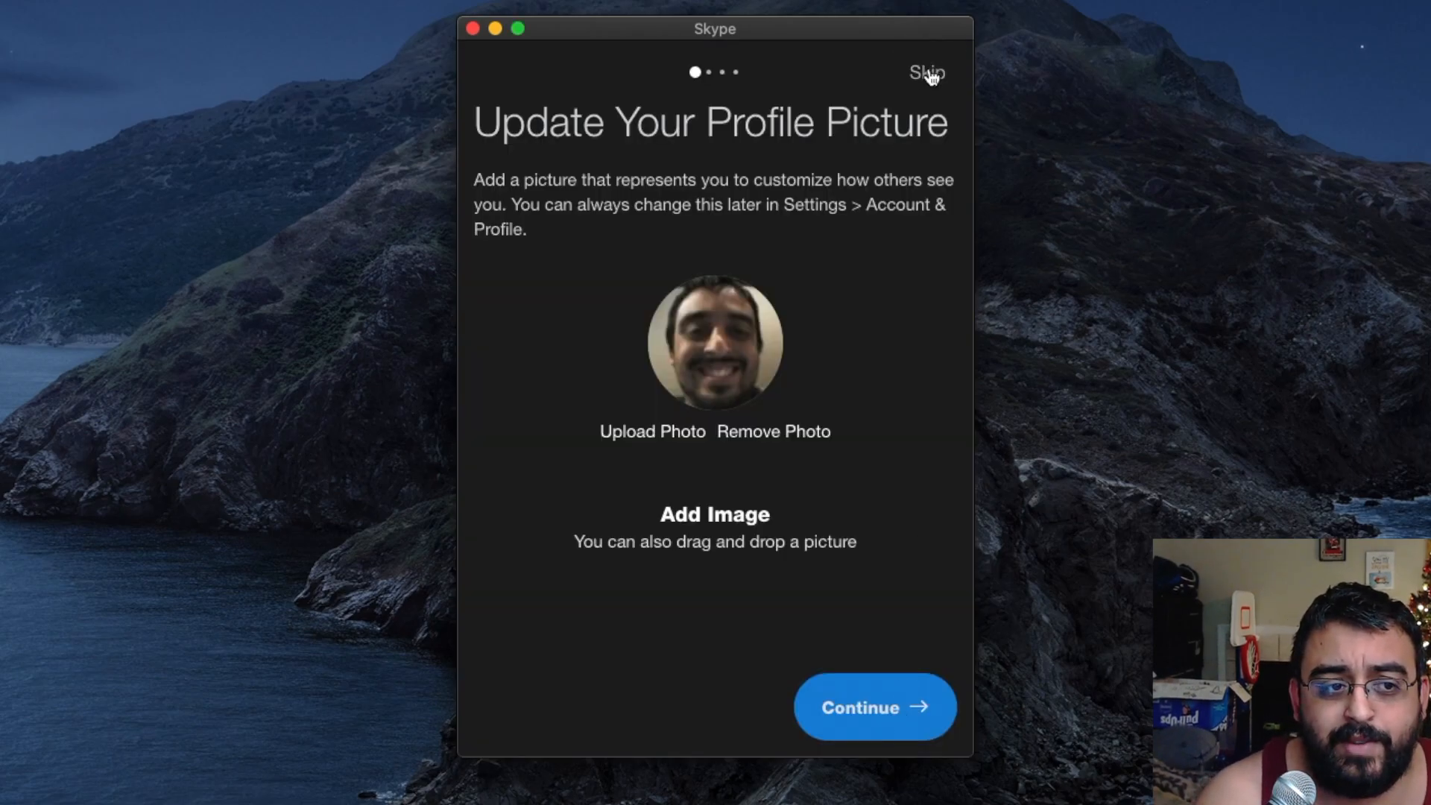
pyautogui.click(872, 706)
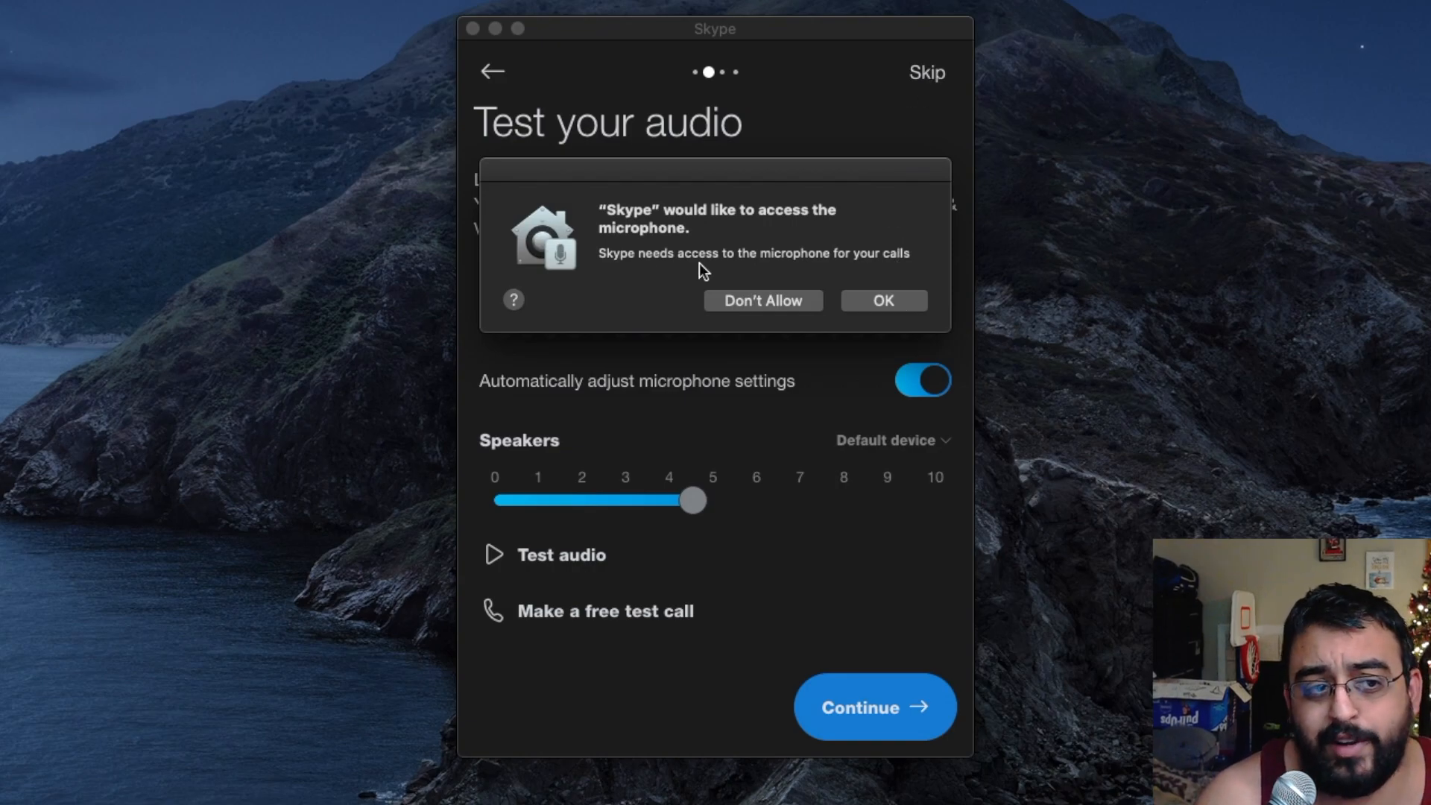
pyautogui.click(881, 300)
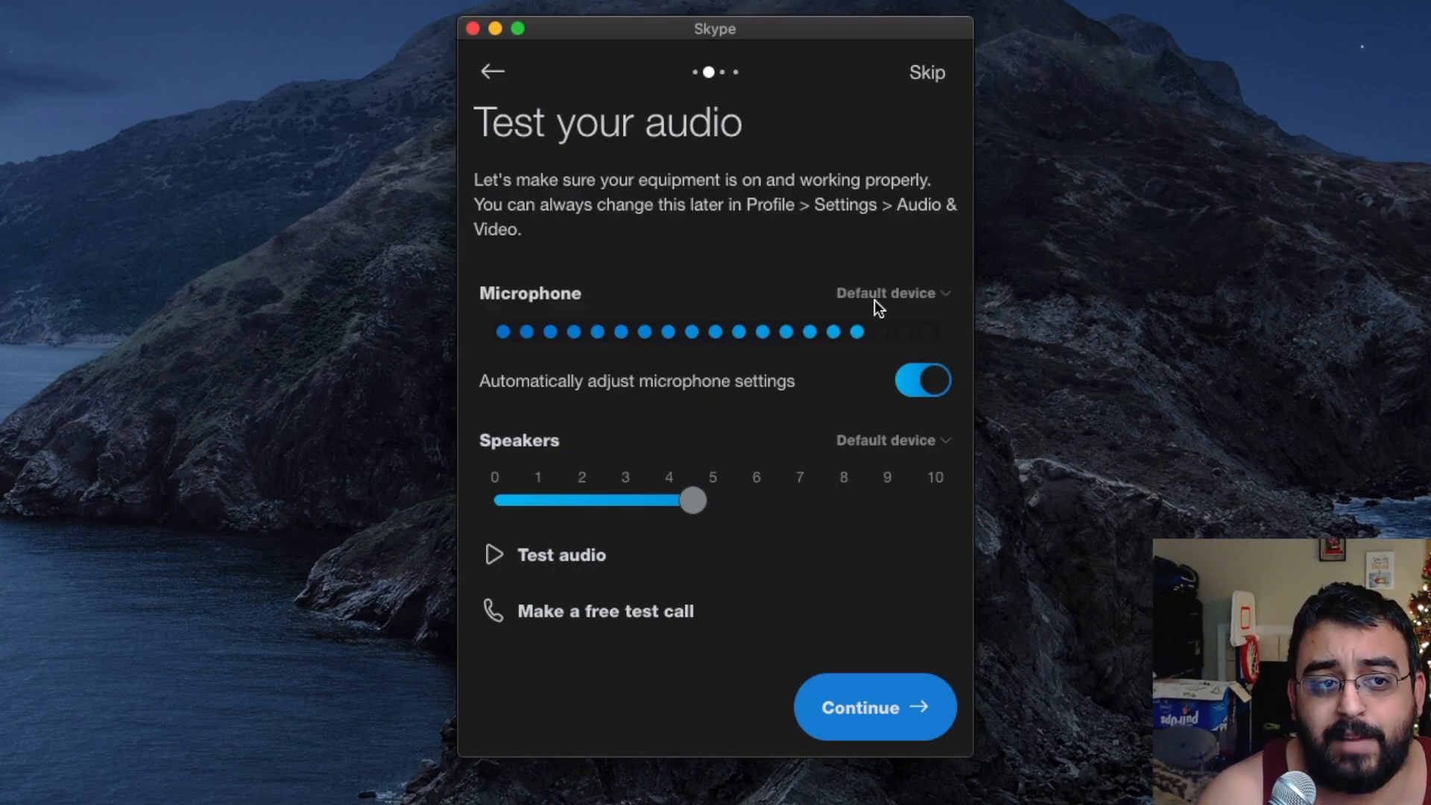
pyautogui.click(872, 706)
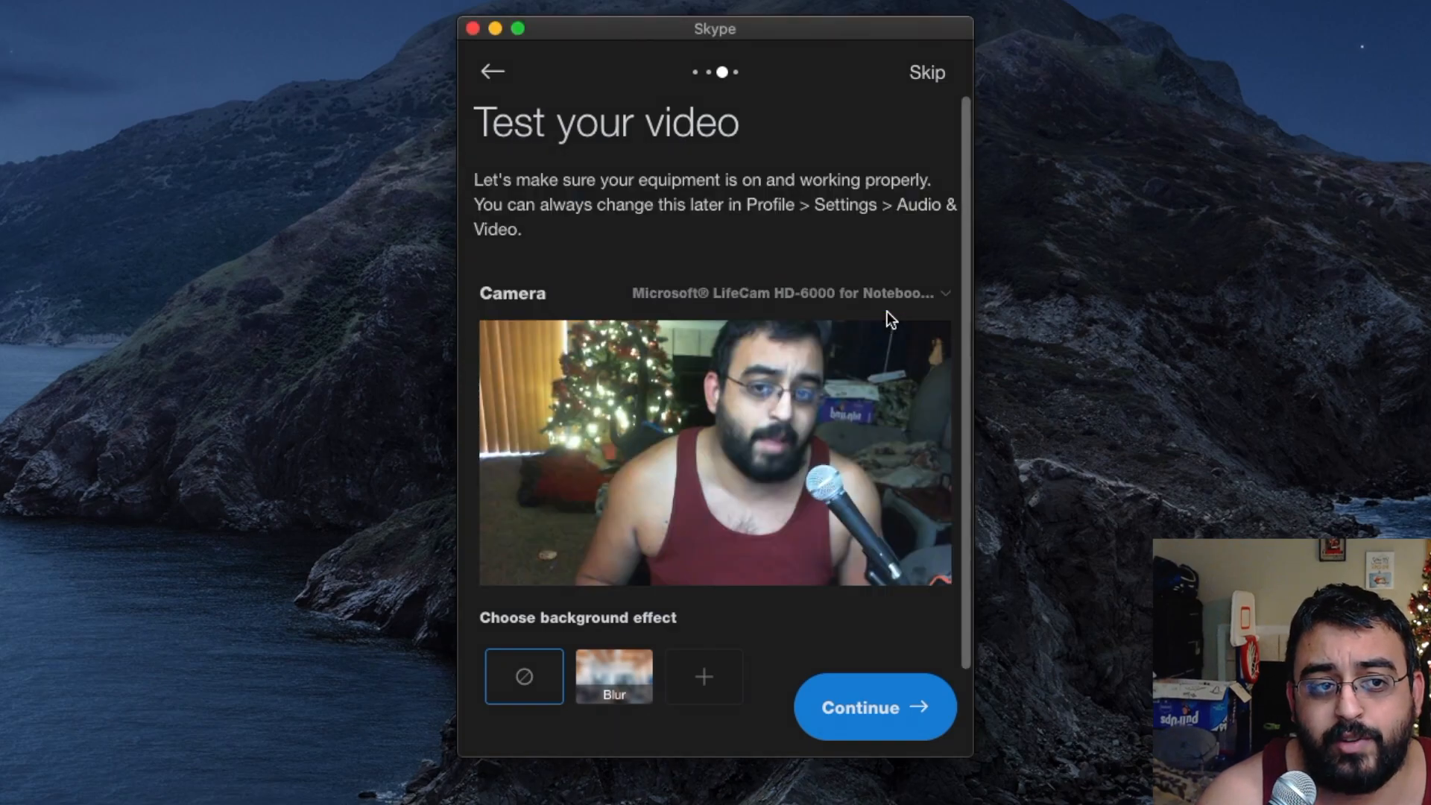
pyautogui.click(873, 706)
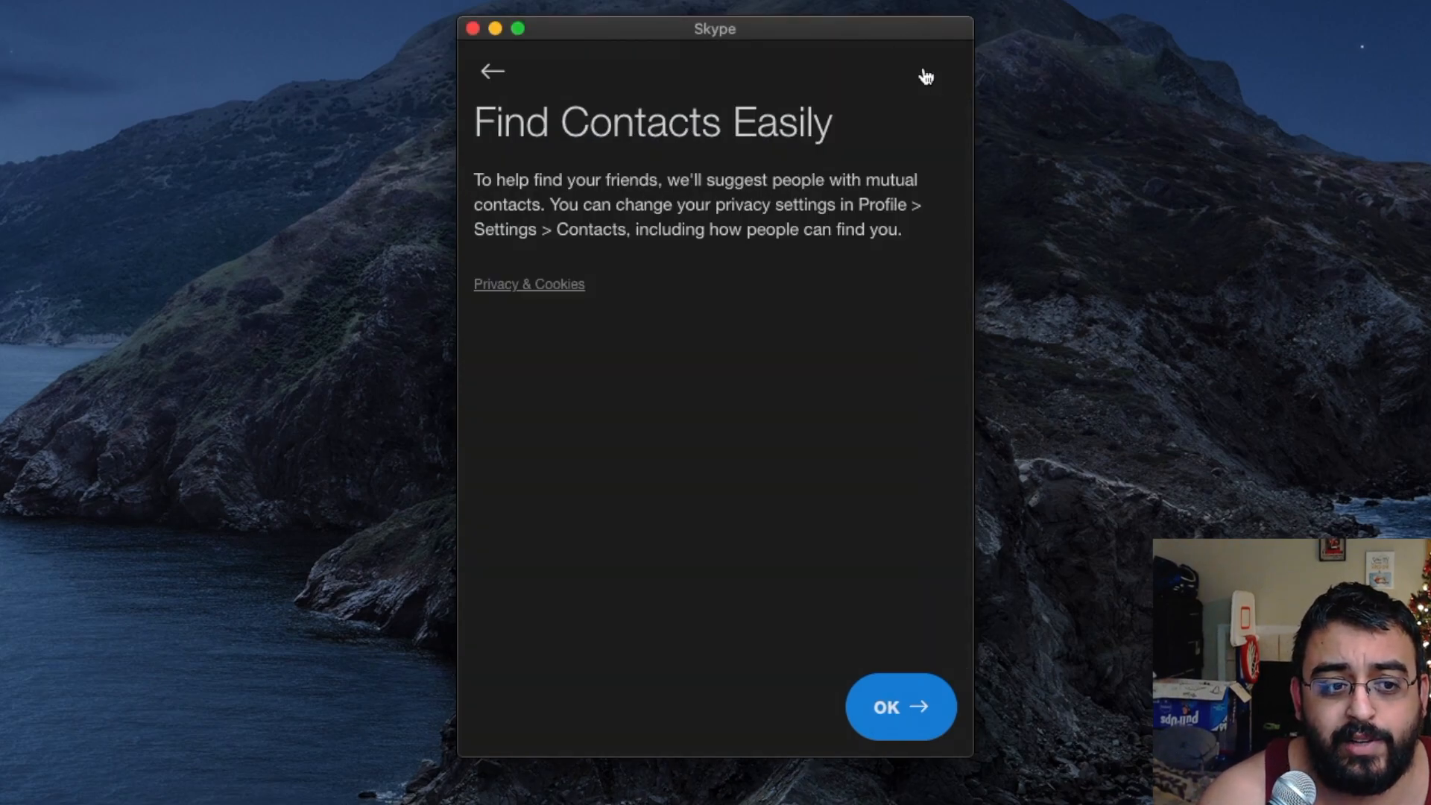
pyautogui.click(899, 706)
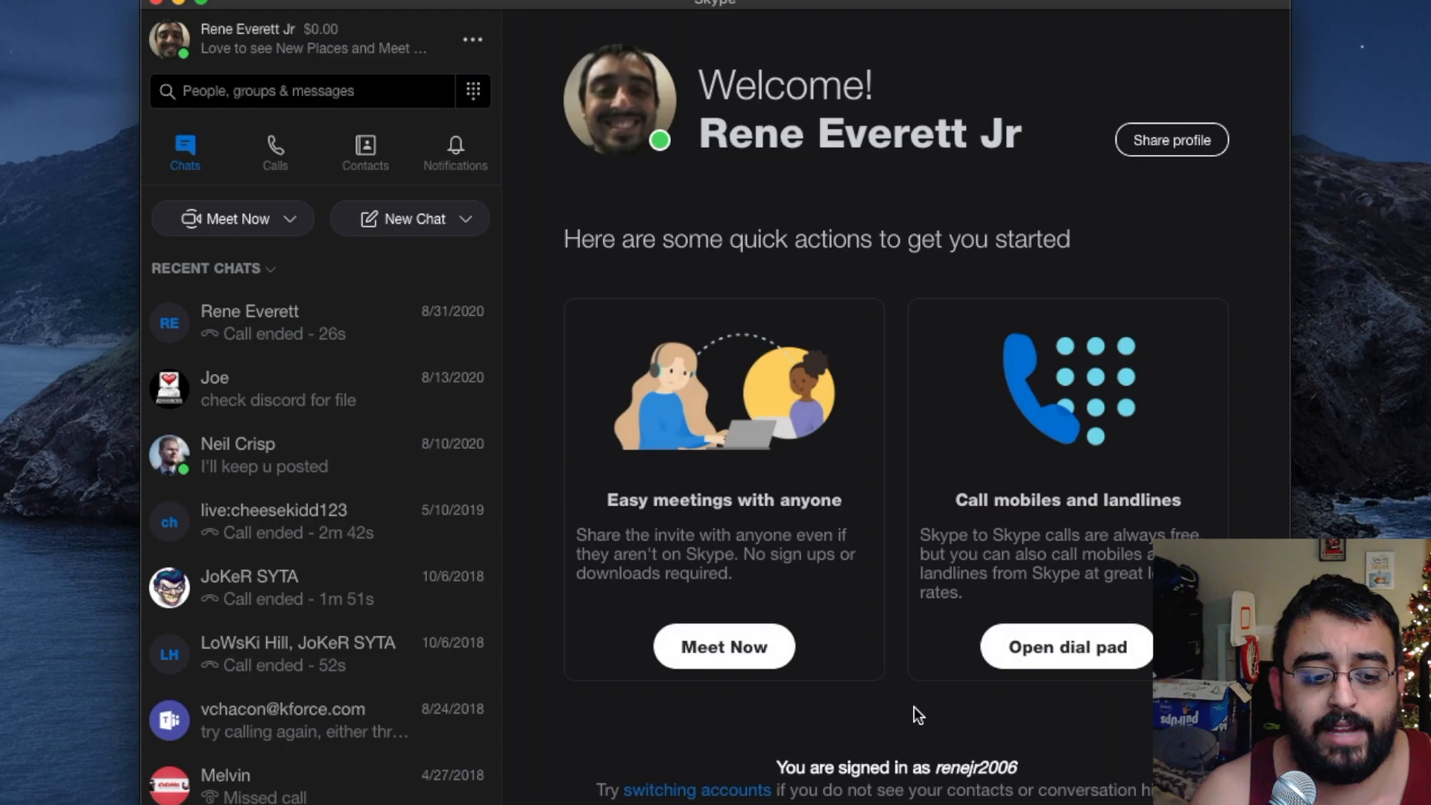